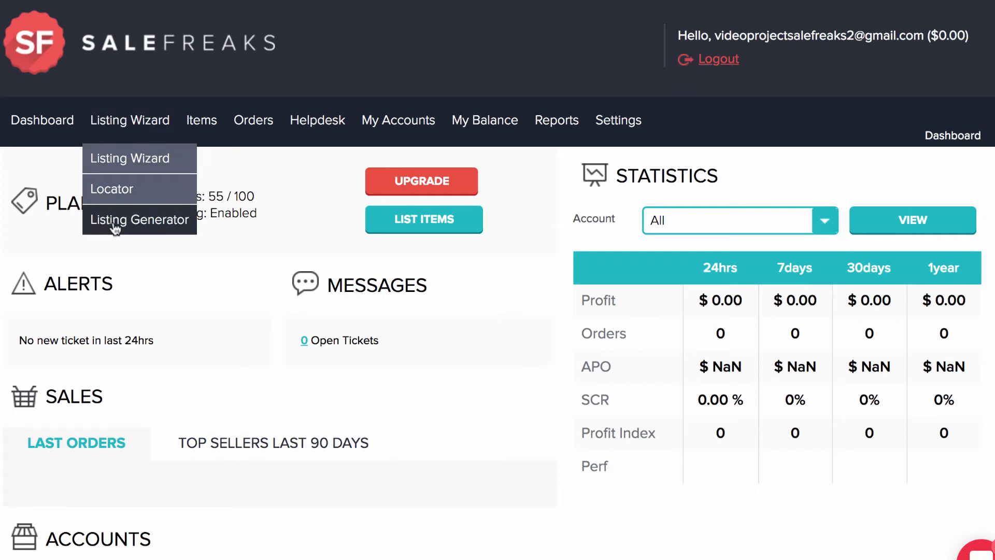
- View the Listing Generator files list, then the Listing Wizard page
click(139, 219)
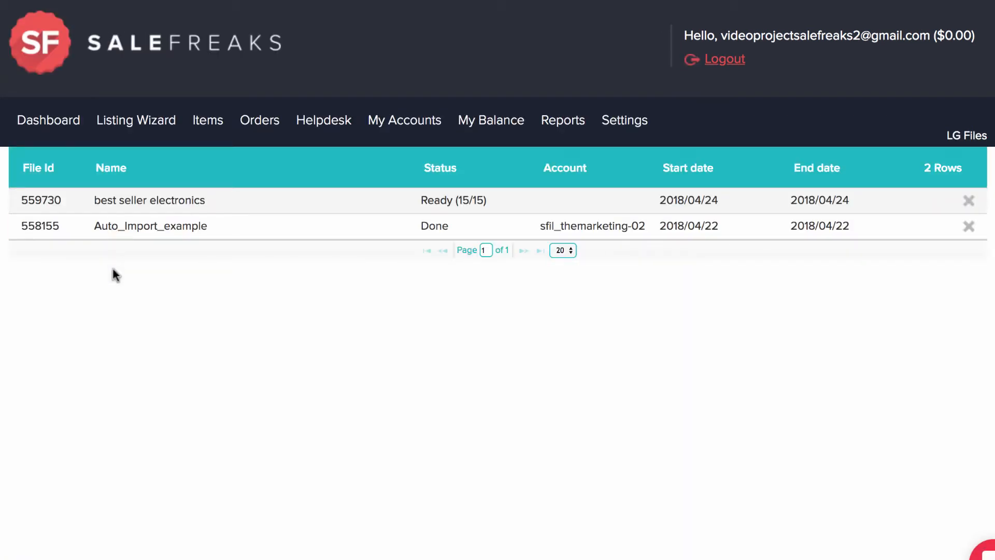
mouse_move(118, 309)
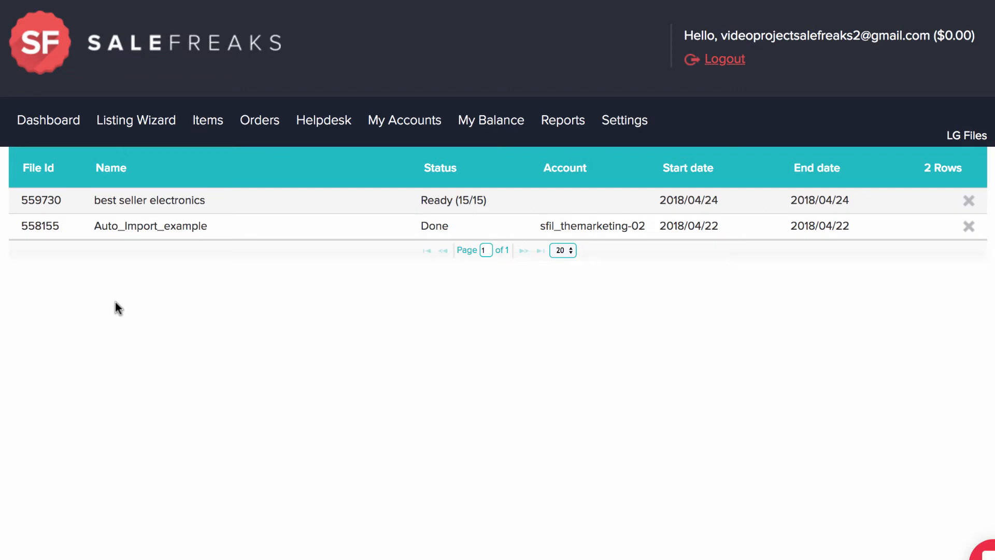
click(136, 119)
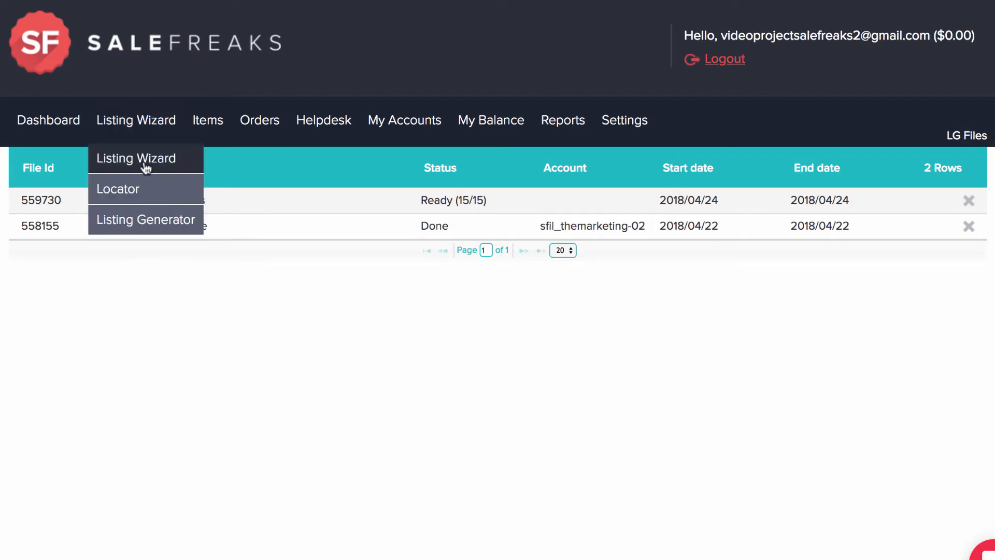
click(117, 189)
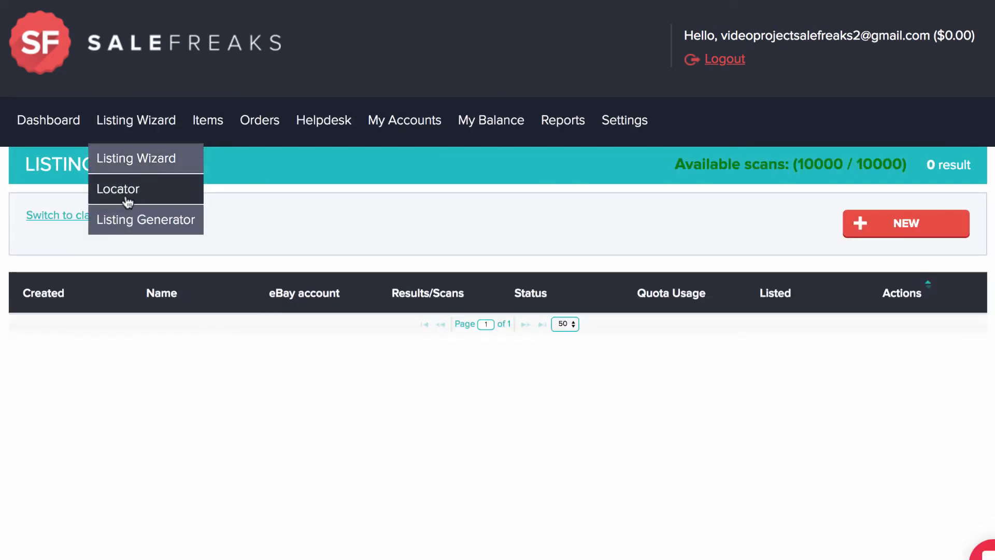
- Move on to the Locator page showing search criteria and past scan results
click(117, 189)
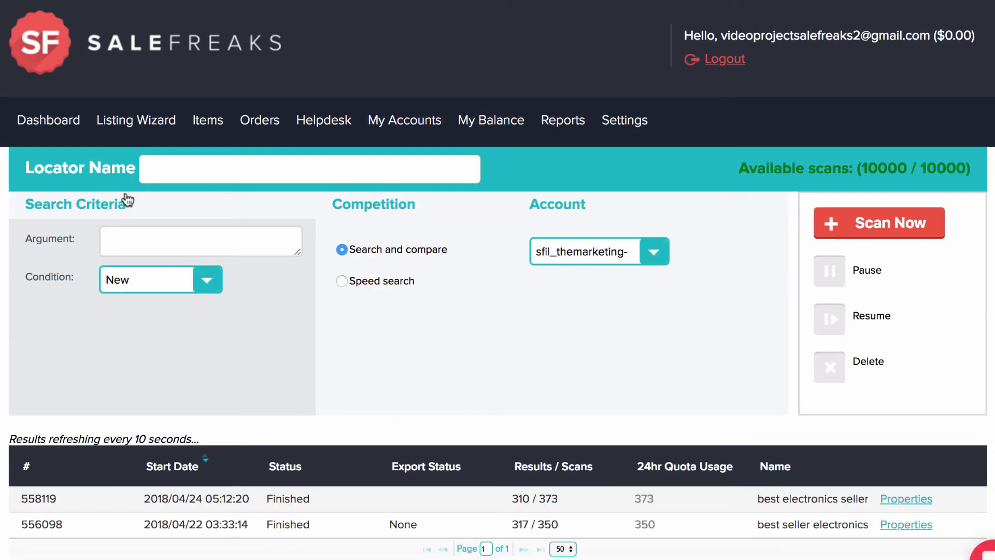
click(208, 120)
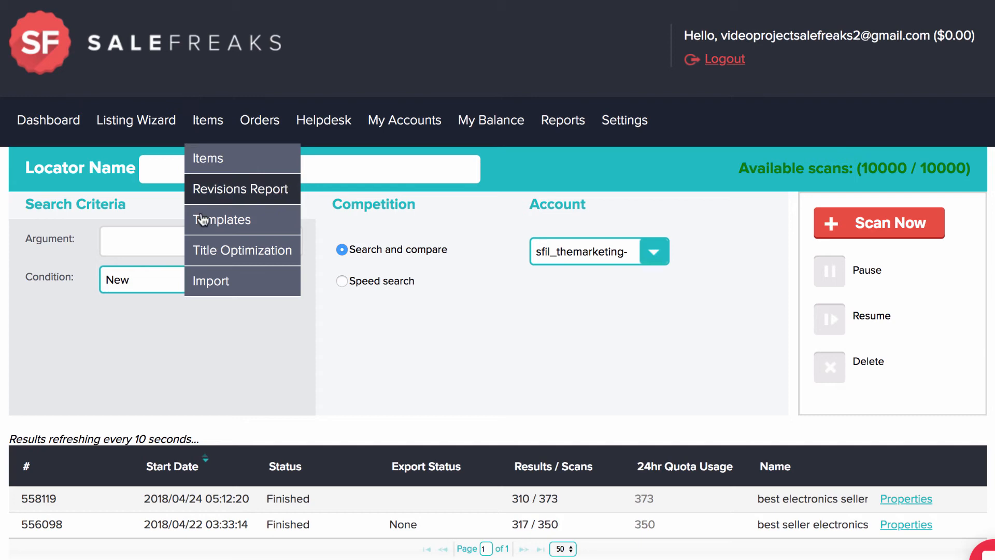
mouse_move(205, 285)
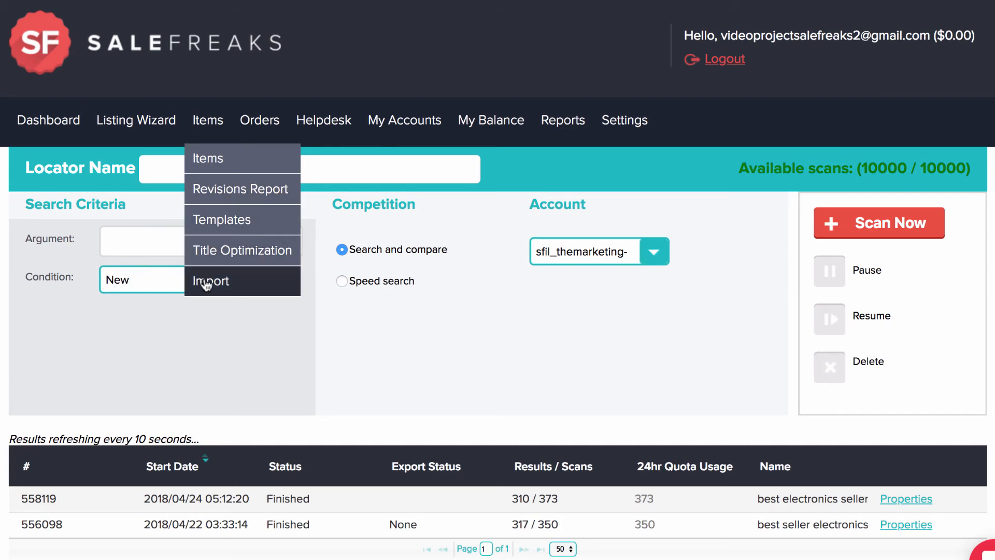
- Show the Items Import page listing the ready example file of 300 items
click(210, 281)
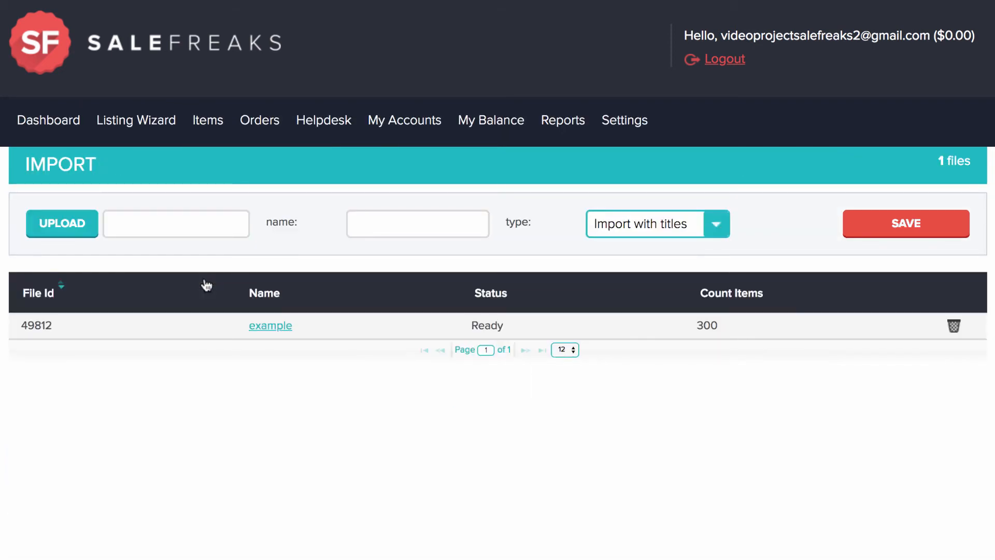